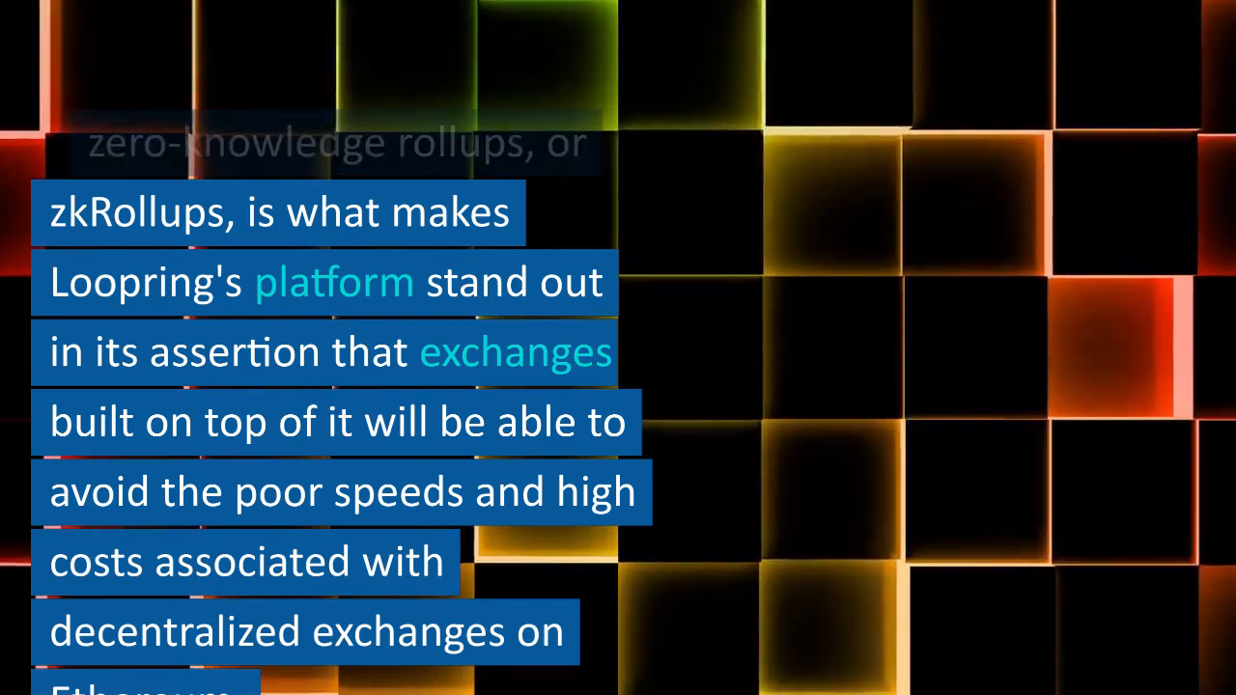
{"action": "scroll", "scroll_direction": "up", "scroll_amount": 3}
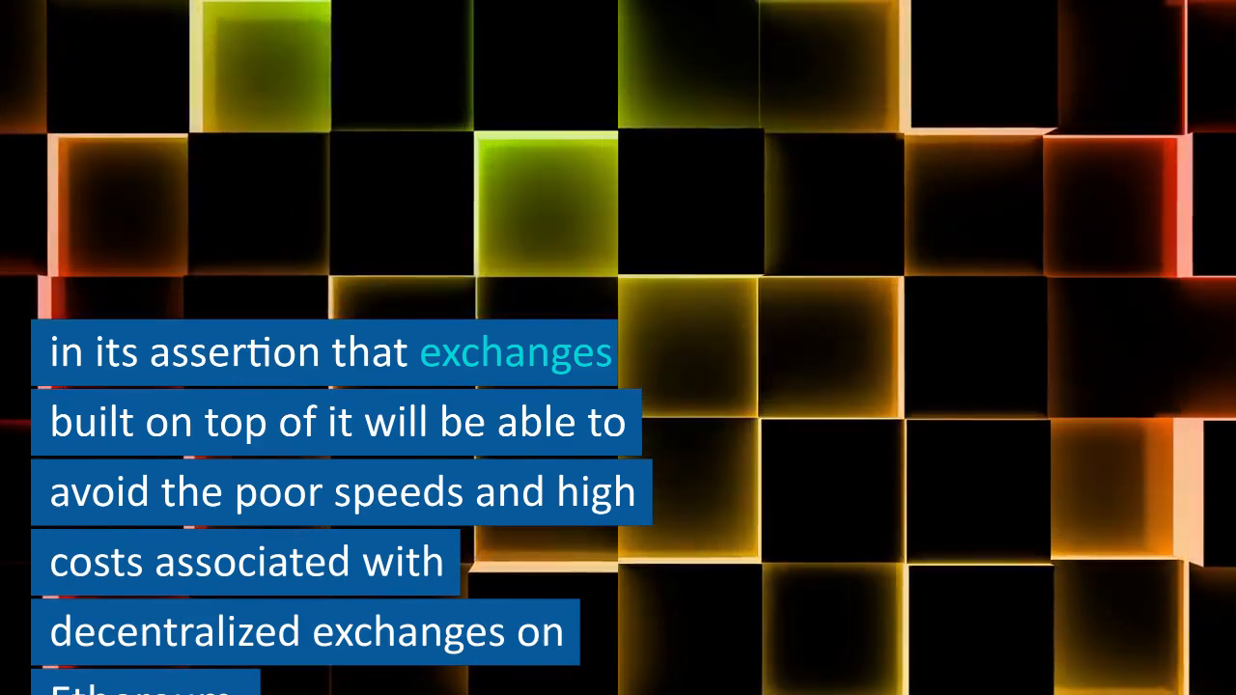